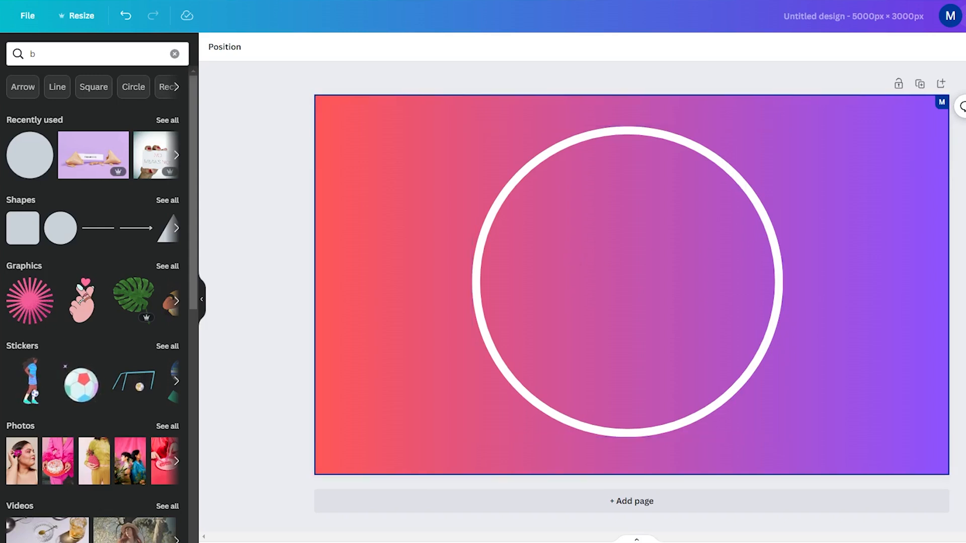
Shrink the white circle outline slightly and drag it to the page centre guides.
click(622, 284)
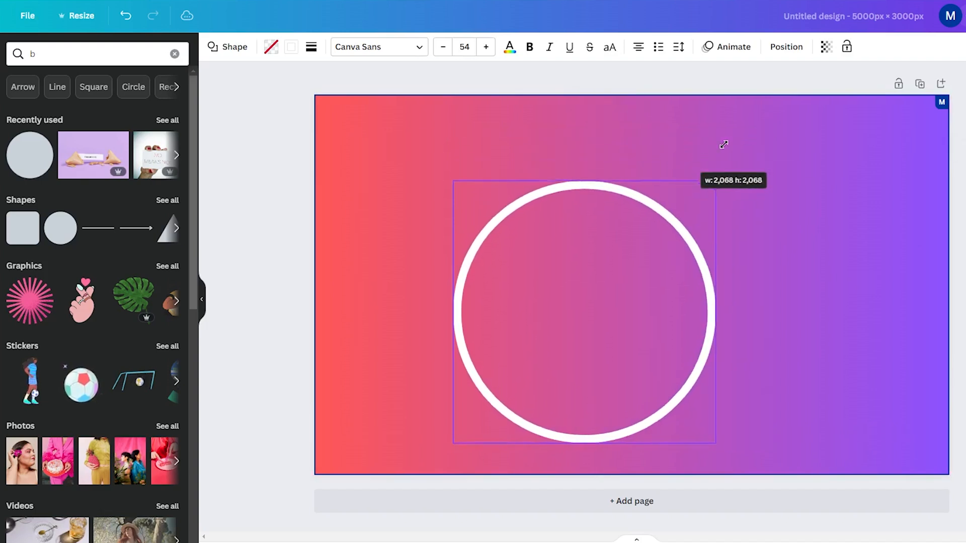
drag(582, 311, 641, 283)
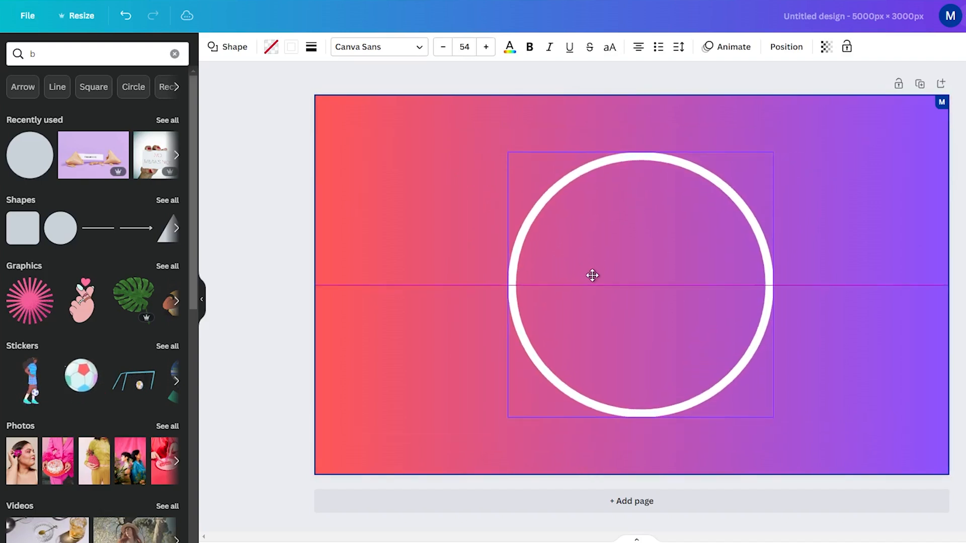
drag(773, 154, 755, 161)
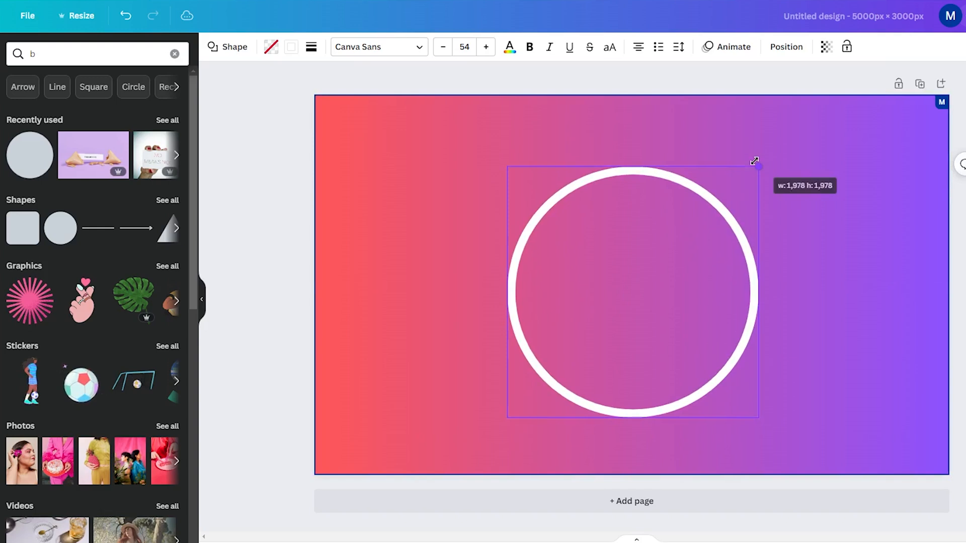
drag(631, 290, 459, 280)
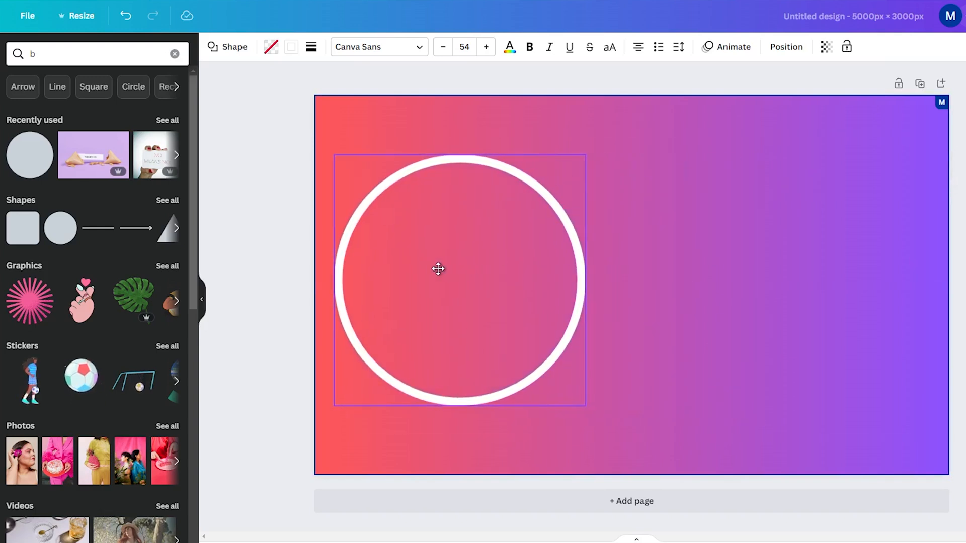
drag(437, 269, 612, 266)
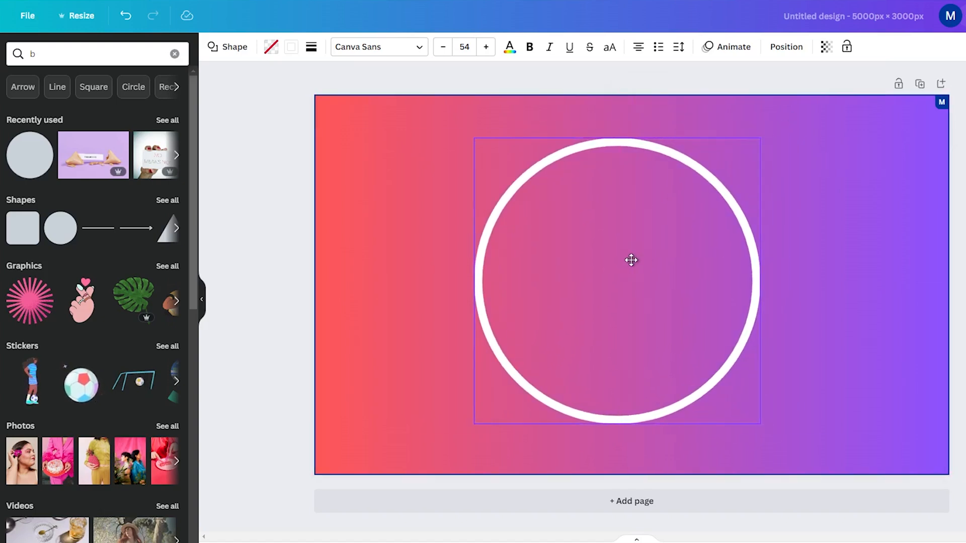
click(630, 259)
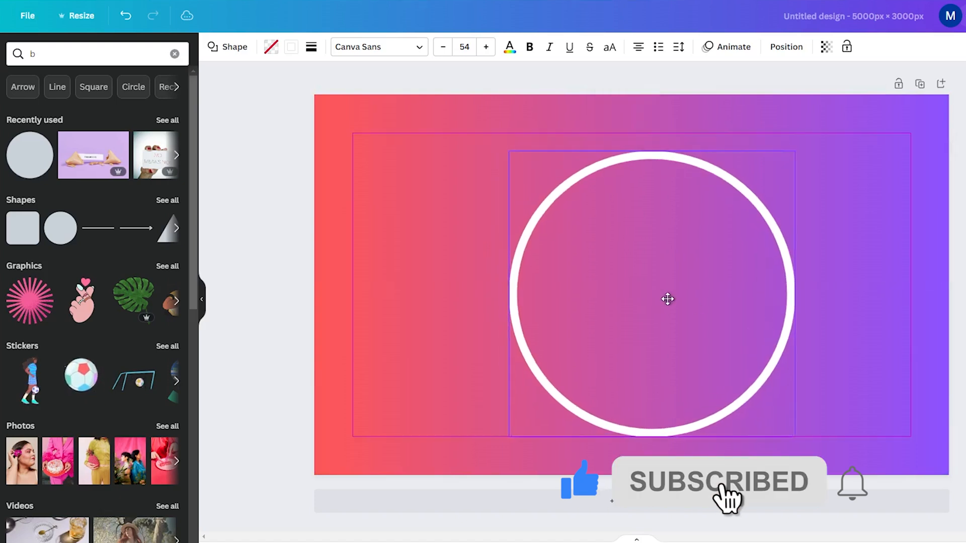
drag(666, 299, 634, 290)
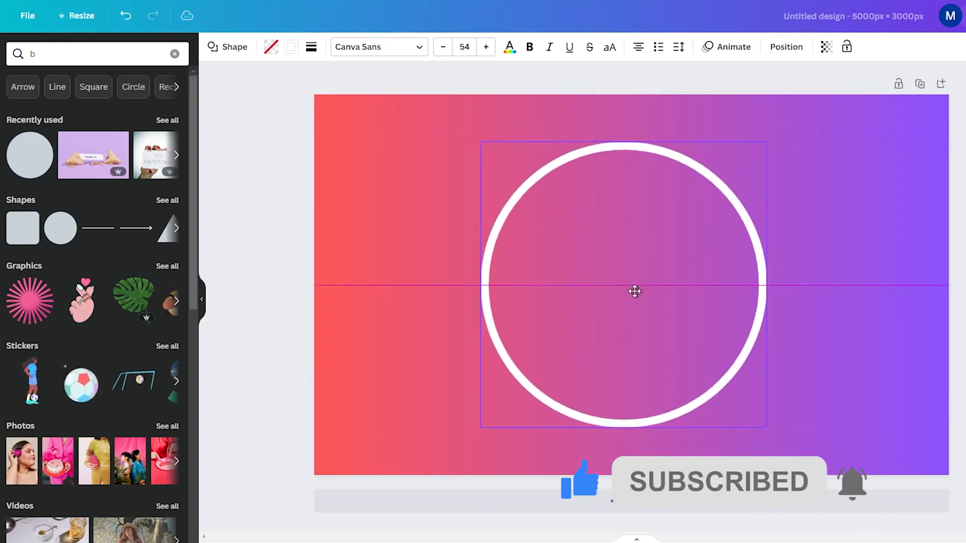
click(634, 290)
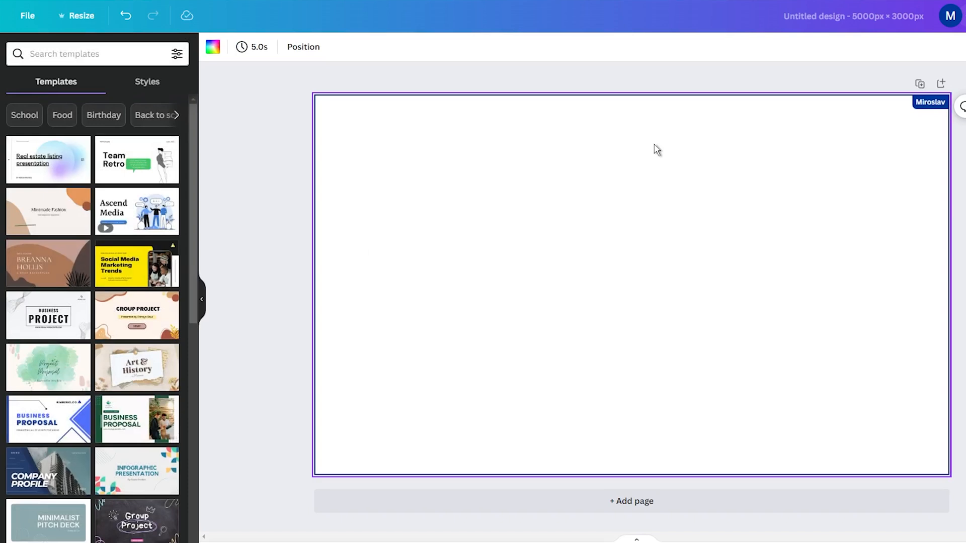
mouse_move(348, 222)
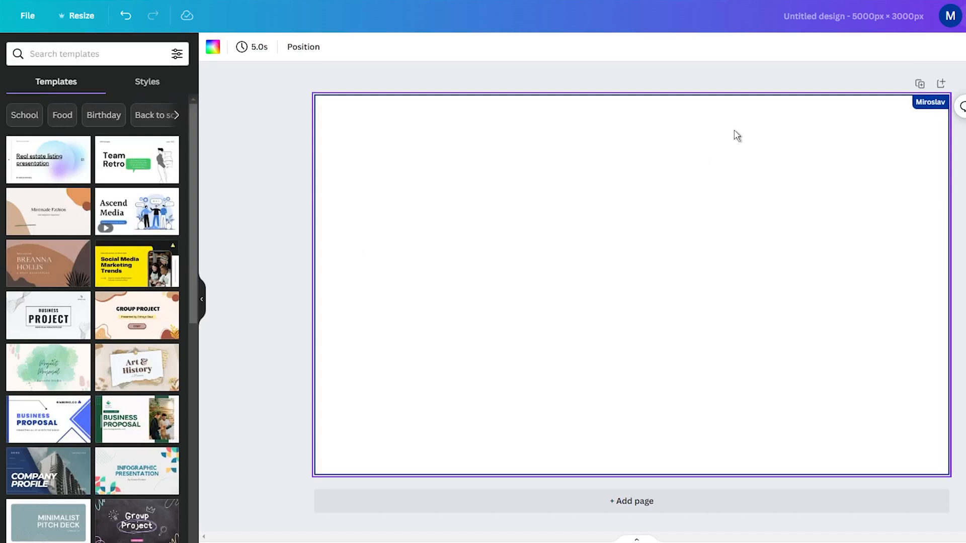
mouse_move(290, 203)
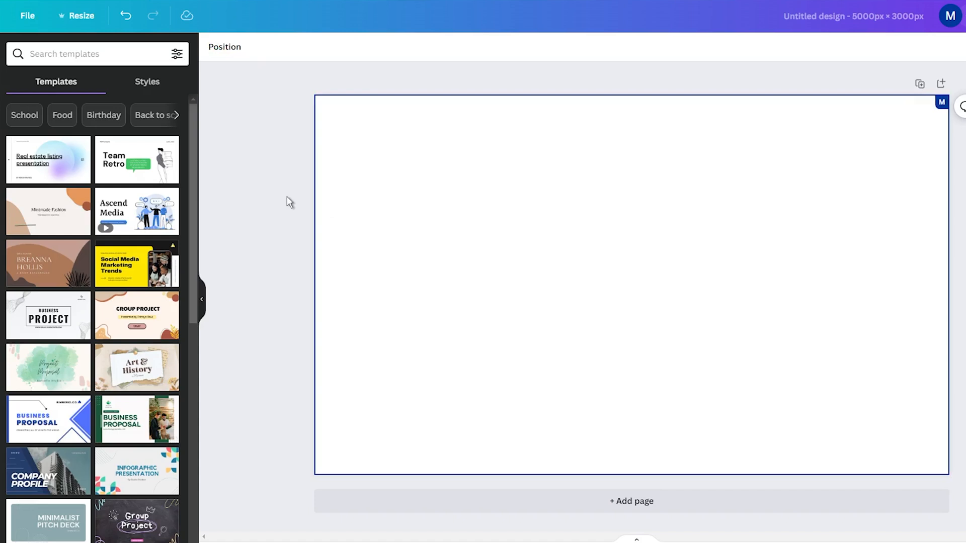
mouse_move(280, 210)
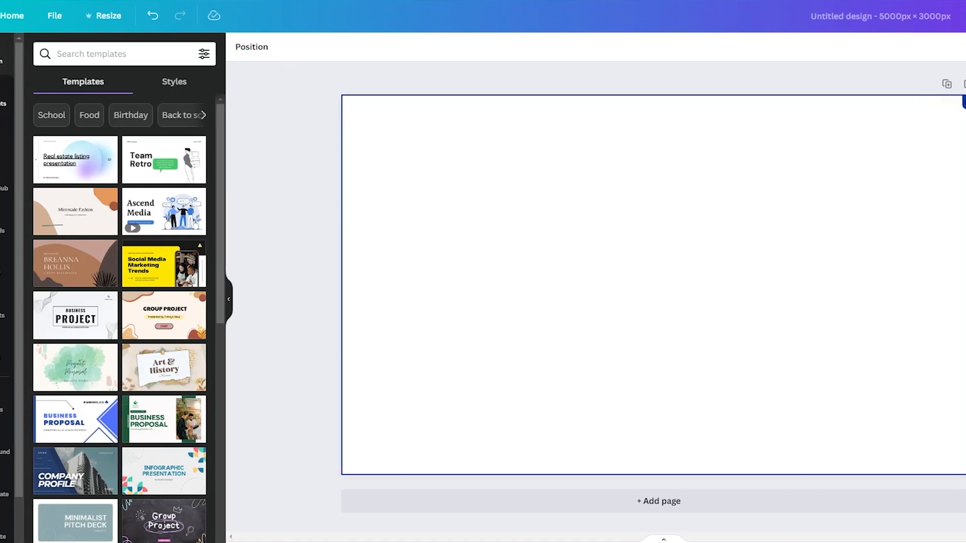
Add a hexagon from the Elements shapes search and enlarge it at the page centre.
click(17, 93)
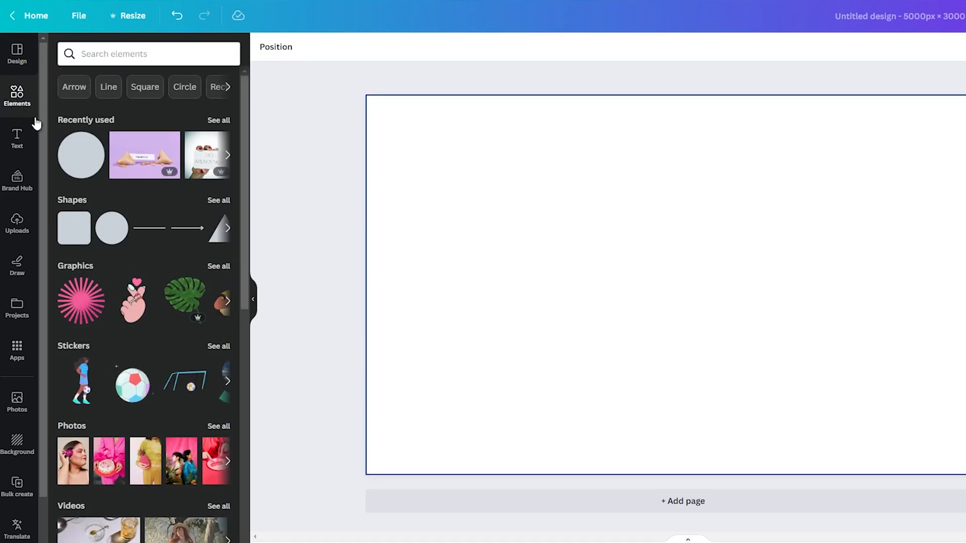
click(148, 54)
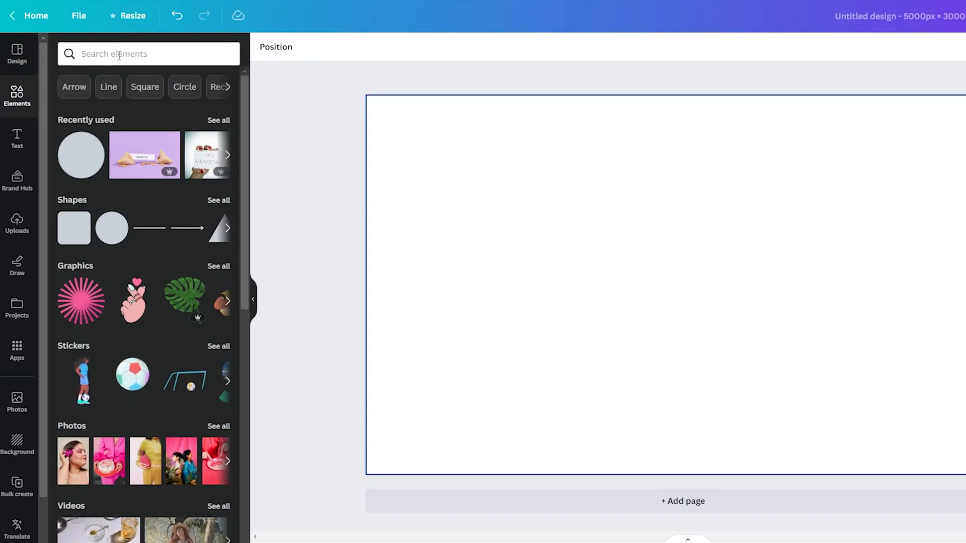
text(shapes)
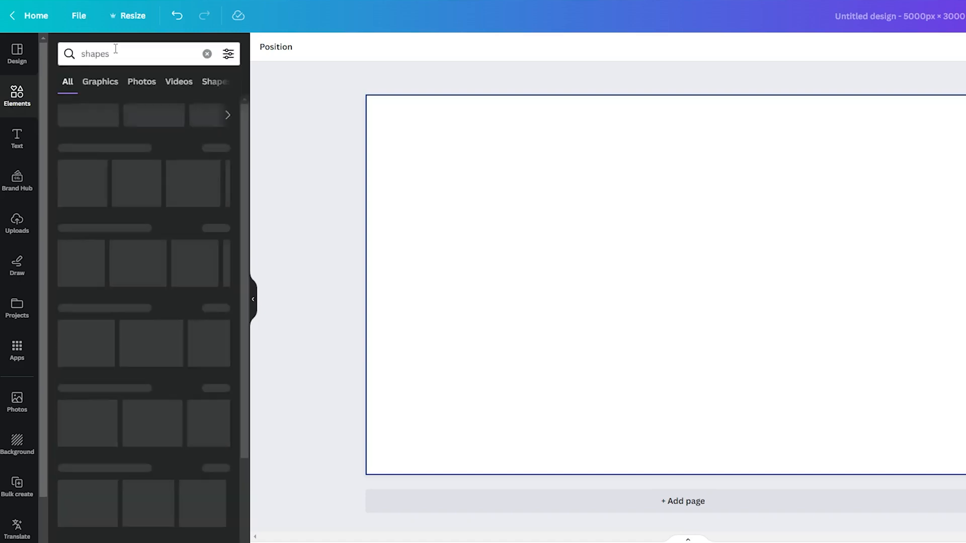
click(152, 81)
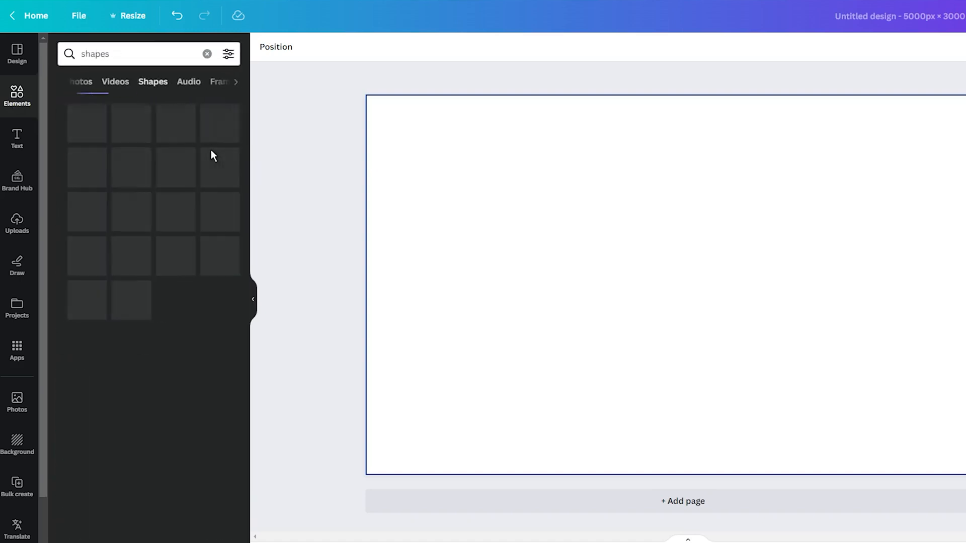
click(152, 81)
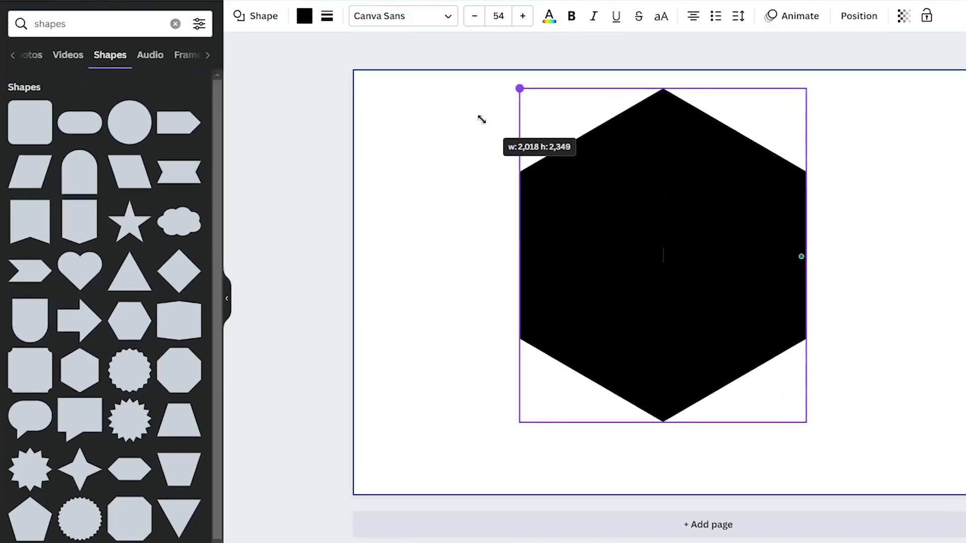
drag(662, 255, 688, 271)
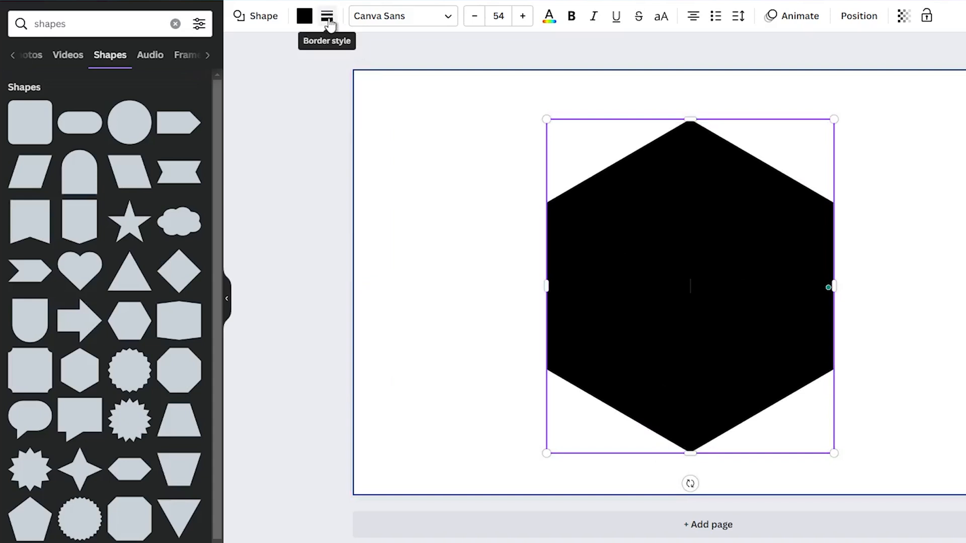
Set the hexagon's border style to a solid line with weight 14.
click(326, 16)
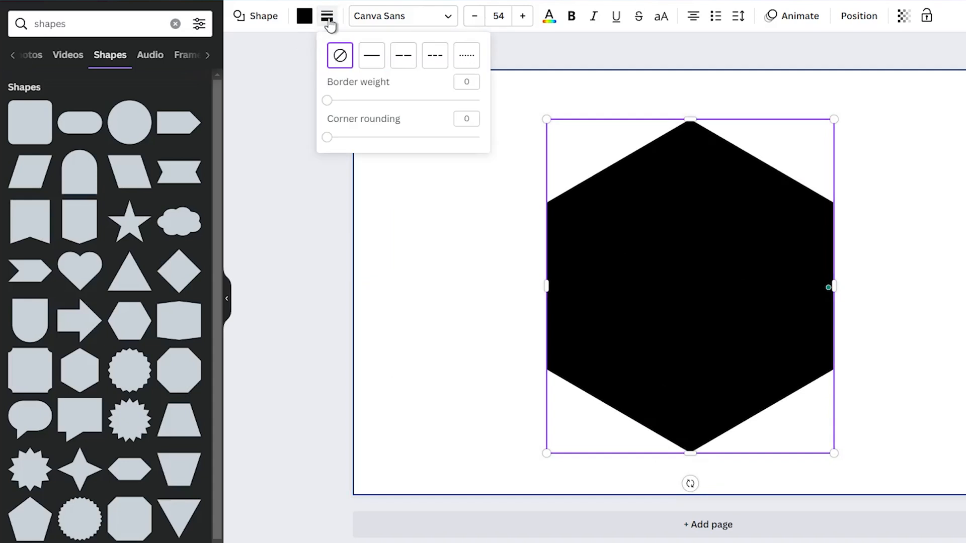
drag(326, 99, 356, 100)
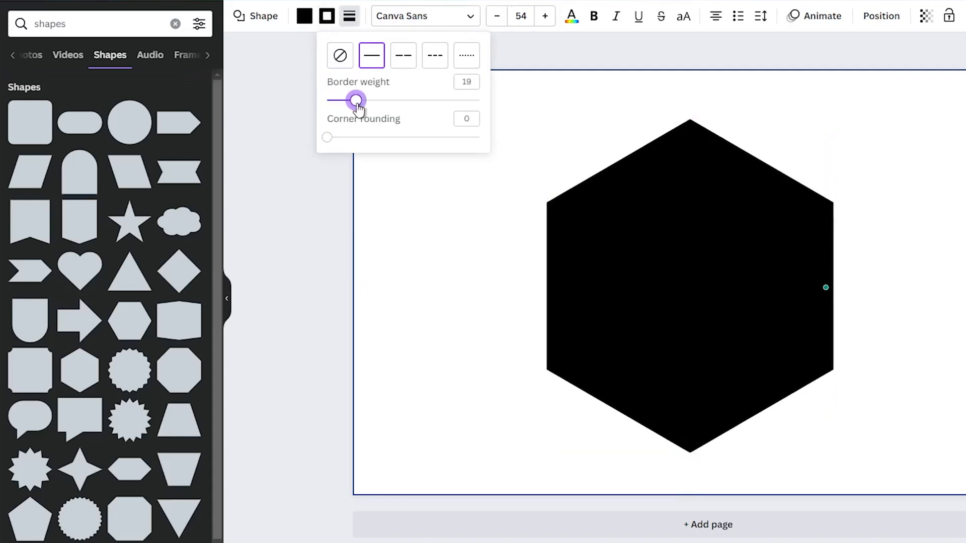
drag(356, 99, 346, 100)
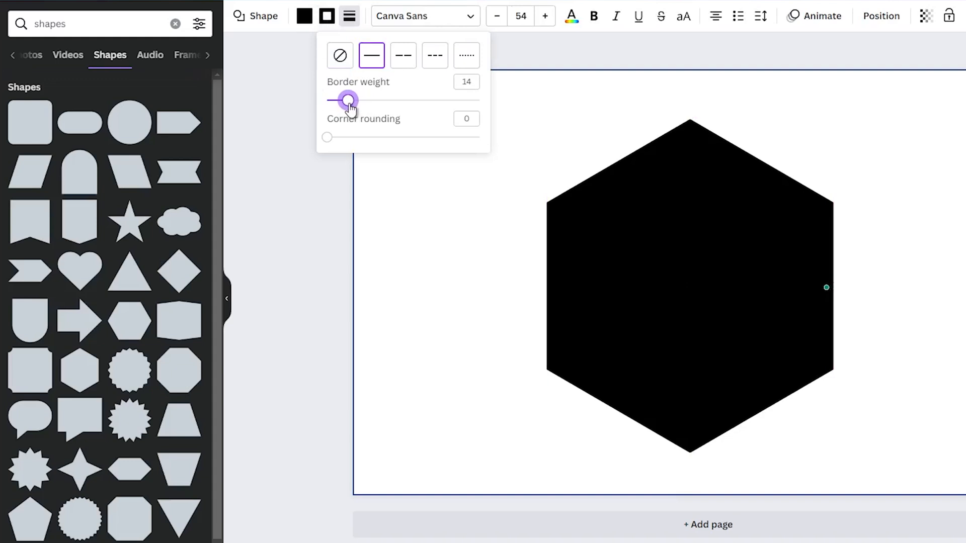
drag(346, 99, 350, 99)
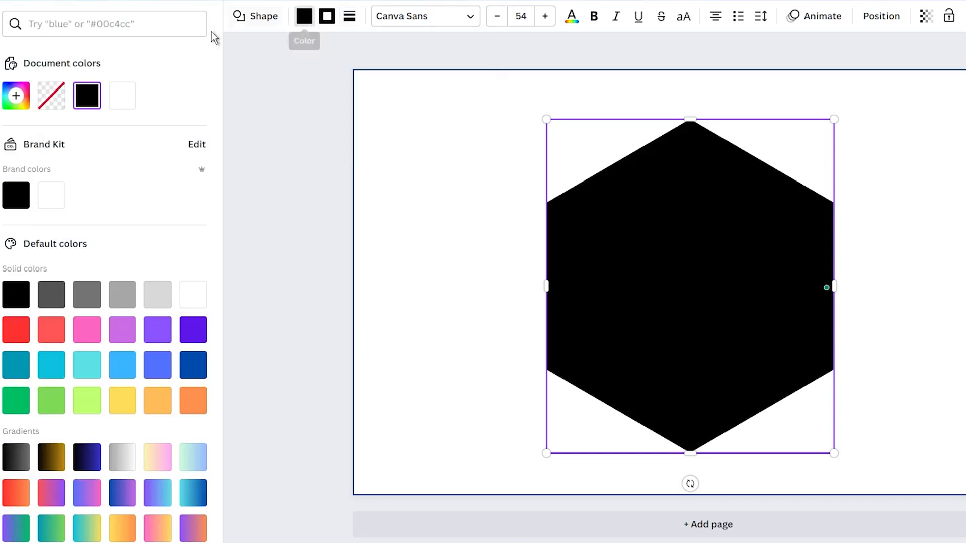
mouse_move(15, 195)
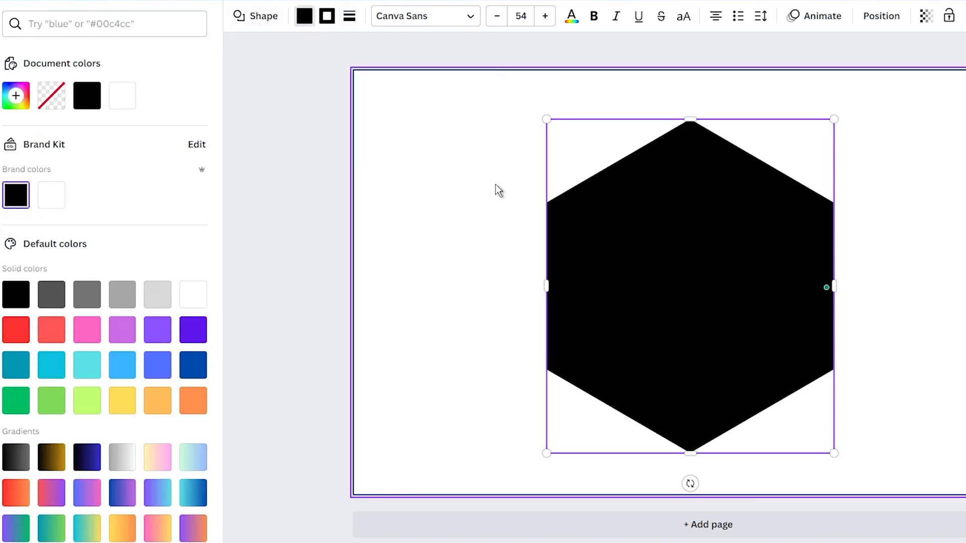
Apply the Brand Kit black to the hexagon's border colour.
click(326, 16)
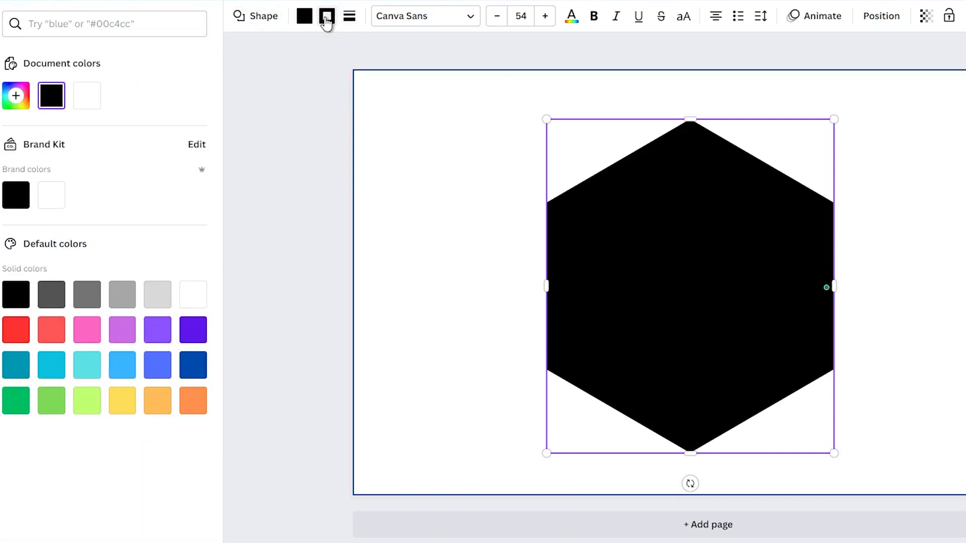
click(16, 195)
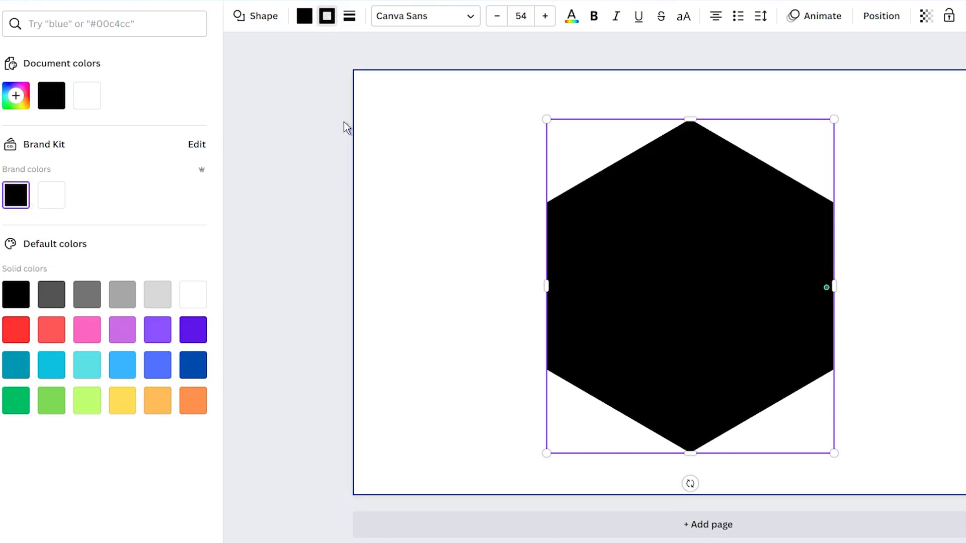
Set the hexagon fill to No color and the page background to the purple-to-teal gradient.
click(302, 15)
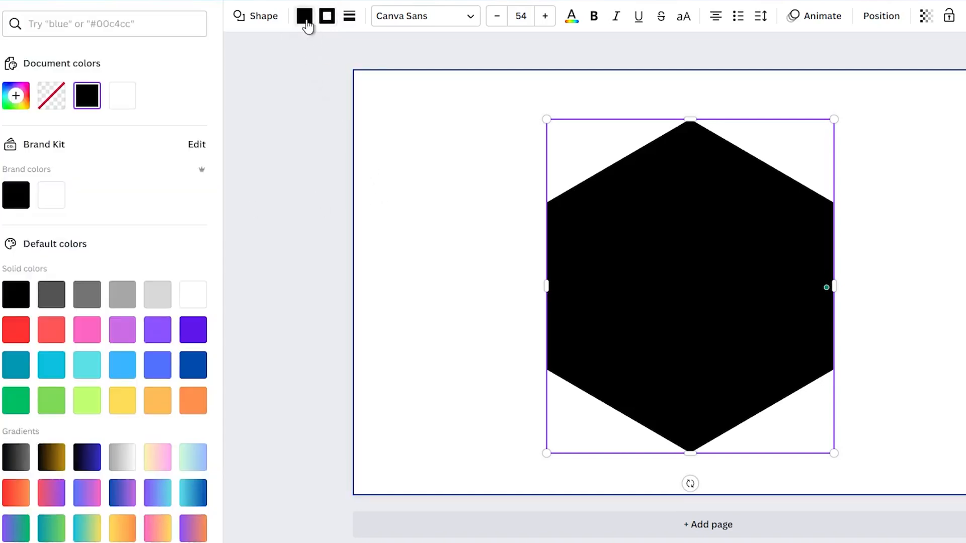
mouse_move(303, 16)
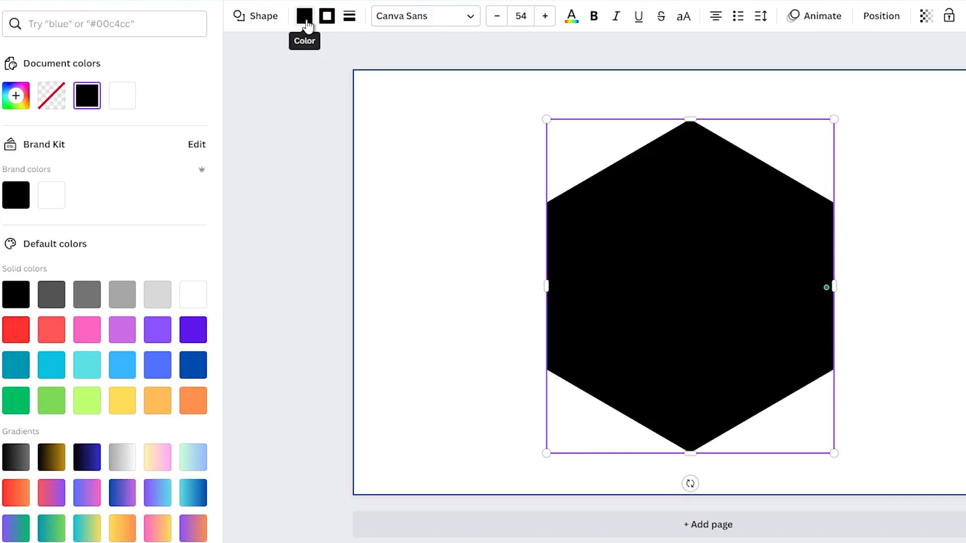
mouse_move(51, 96)
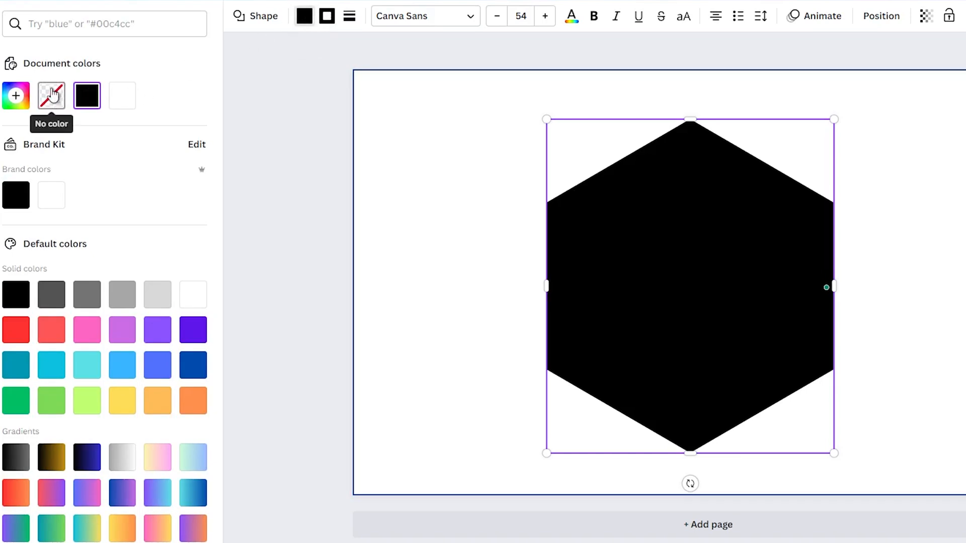
click(52, 96)
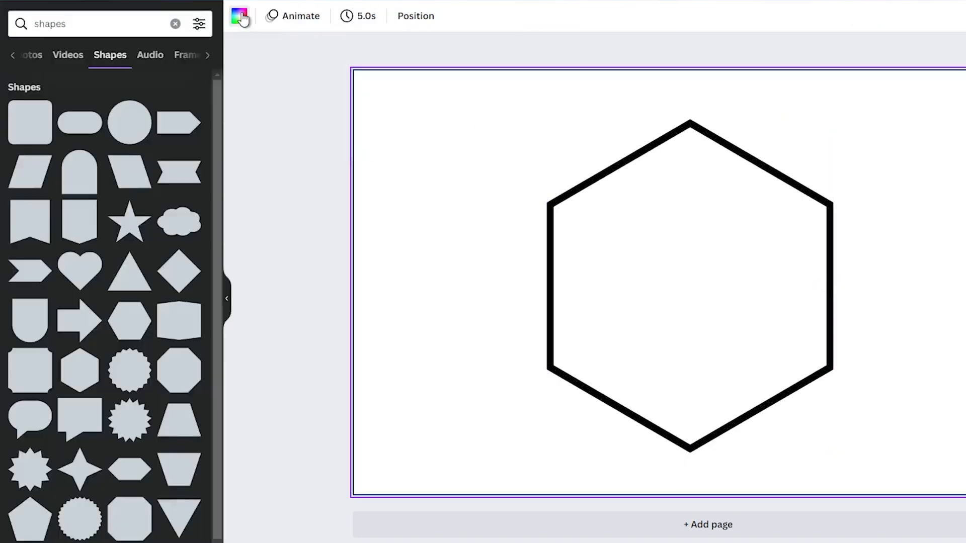
click(239, 15)
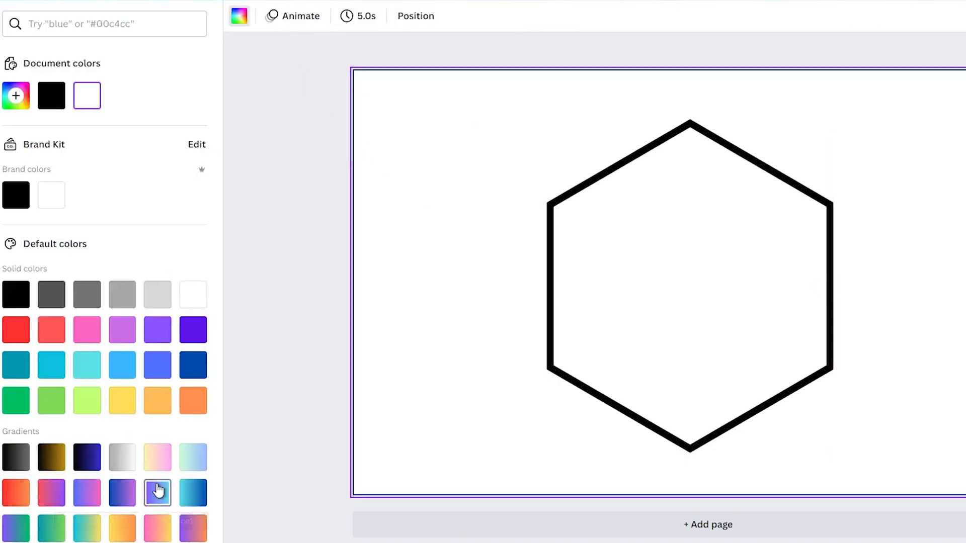
click(157, 491)
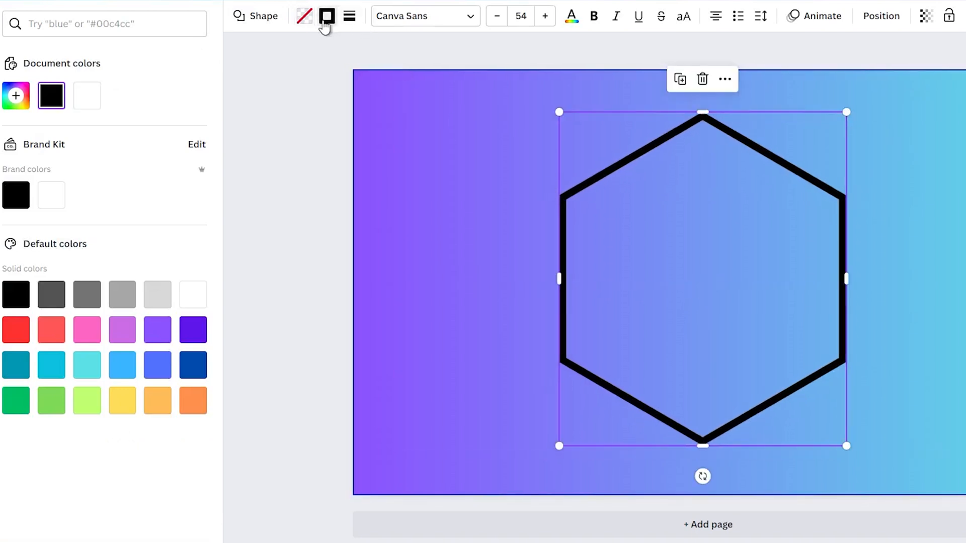
Change the hexagon's border to Brand Kit white and shrink the hexagon slightly.
click(52, 195)
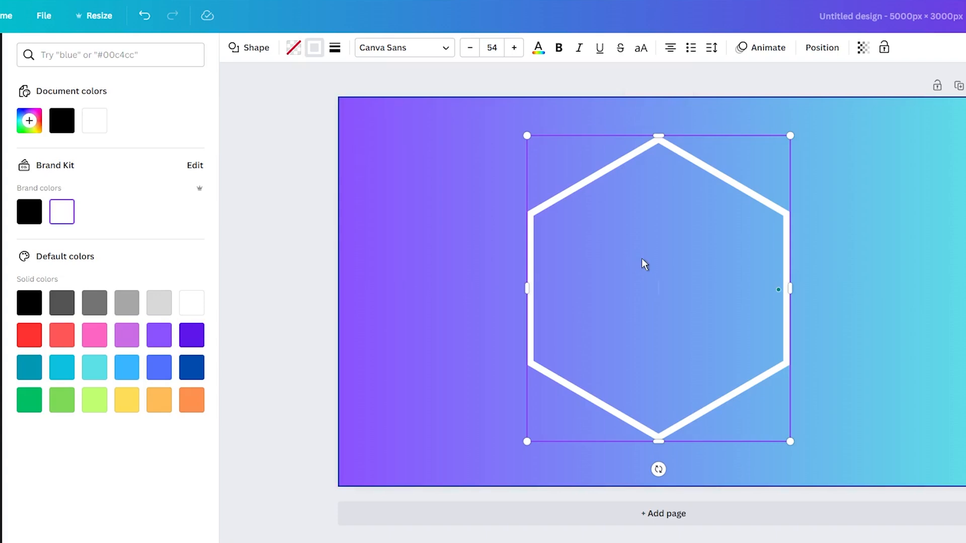
drag(790, 135, 773, 155)
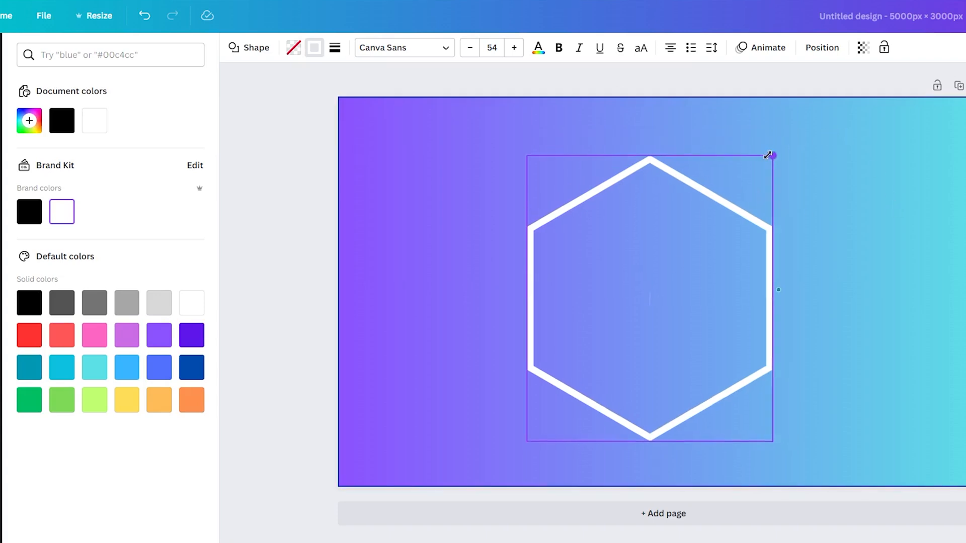